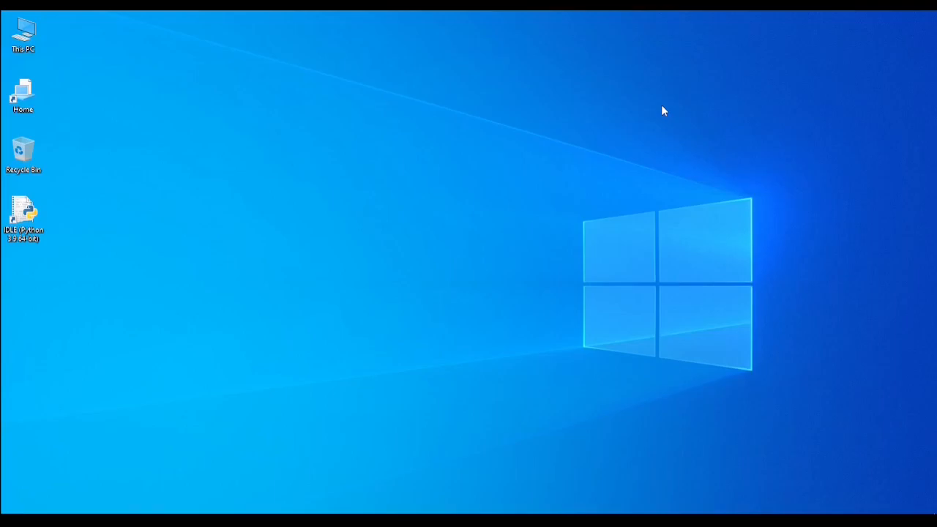
mouse_move(149, 392)
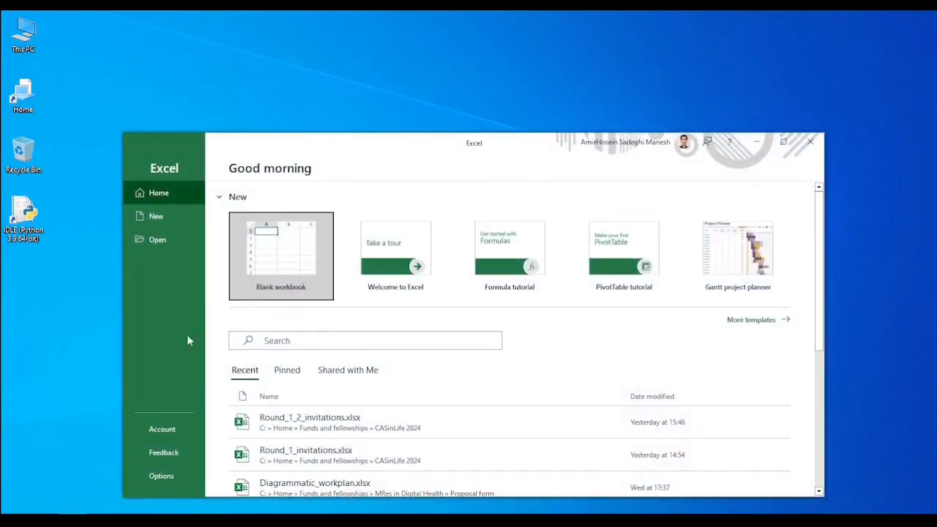
Step: Start a blank Excel workbook with headers FirstName, LastName, Title and Email across A1:D1
left_click(281, 255)
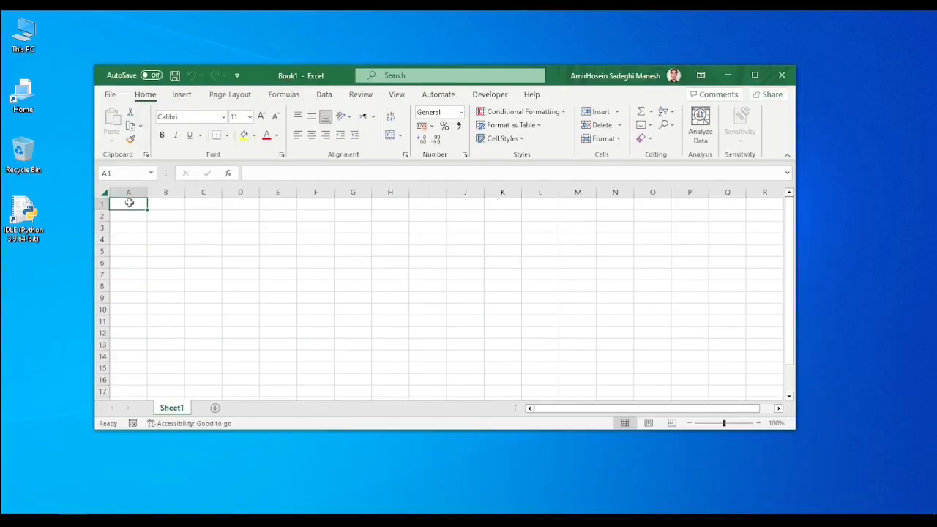
mouse_move(295, 207)
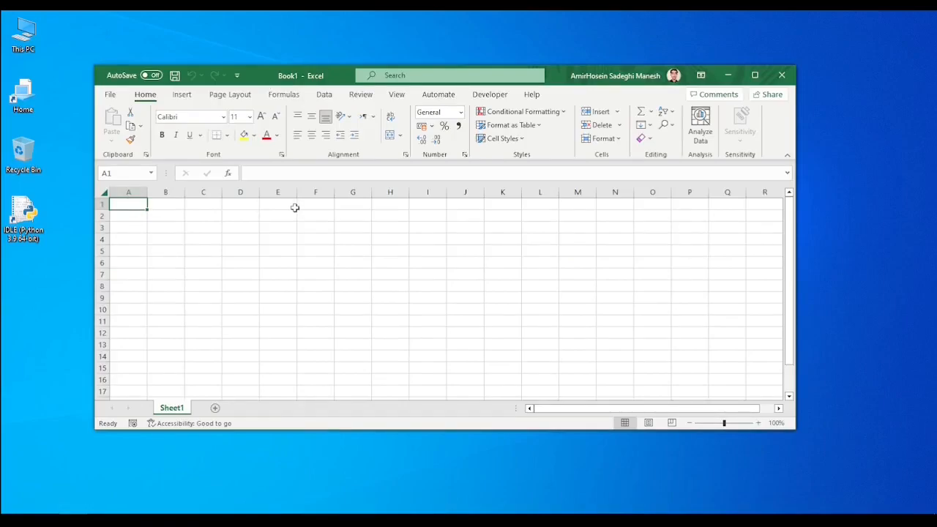
type("FirstNam")
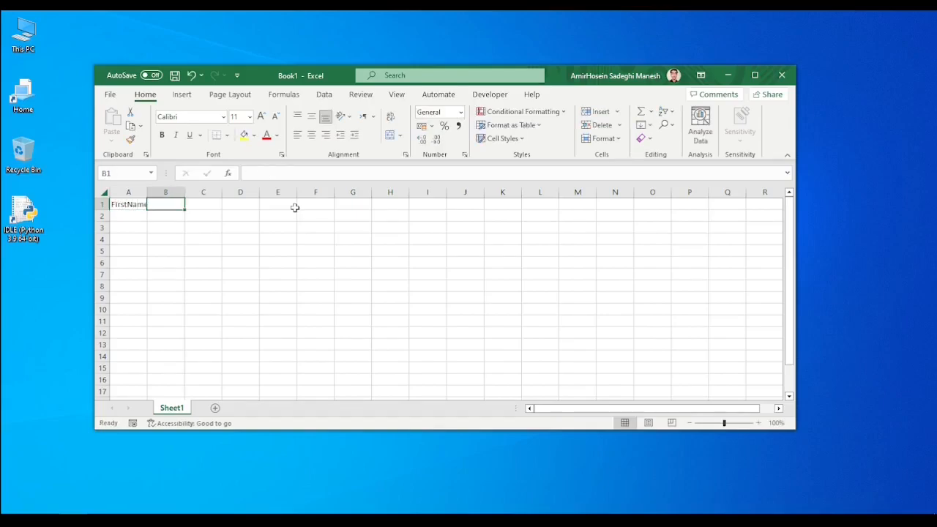
type("LastName")
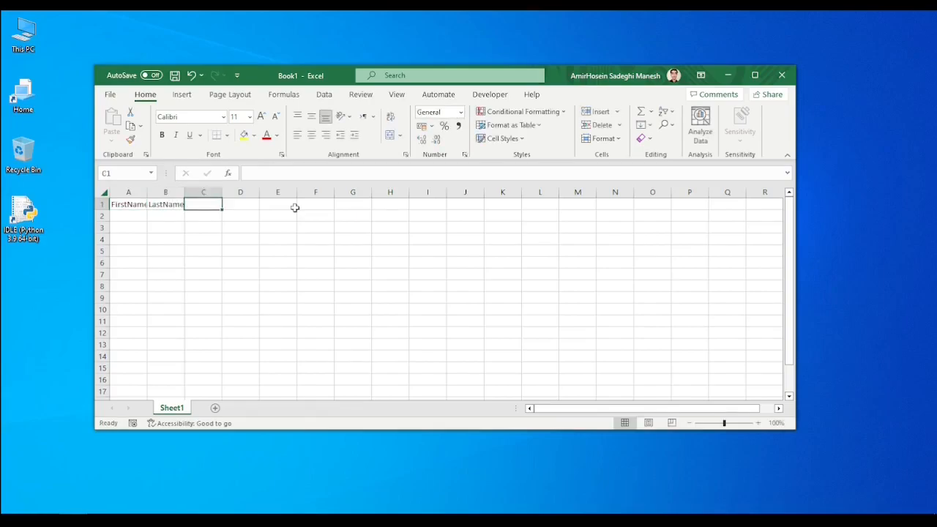
type("Title")
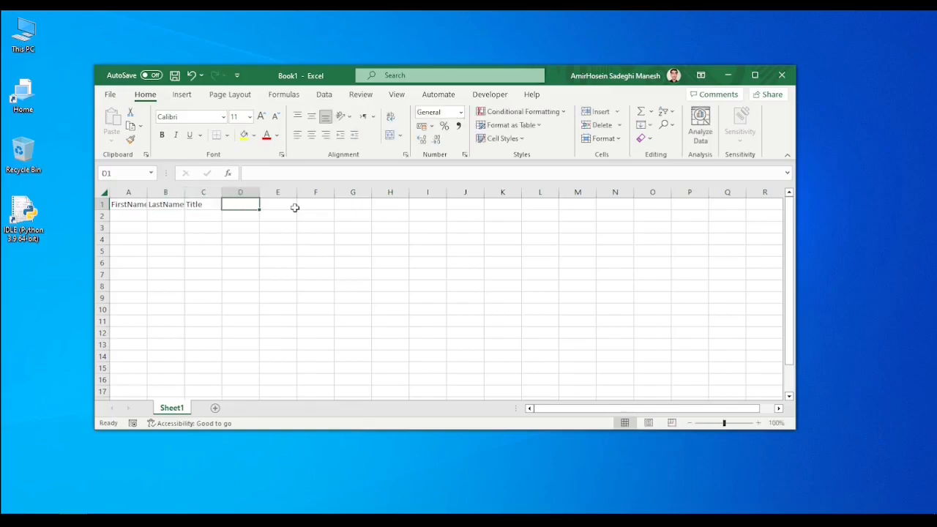
type("Email")
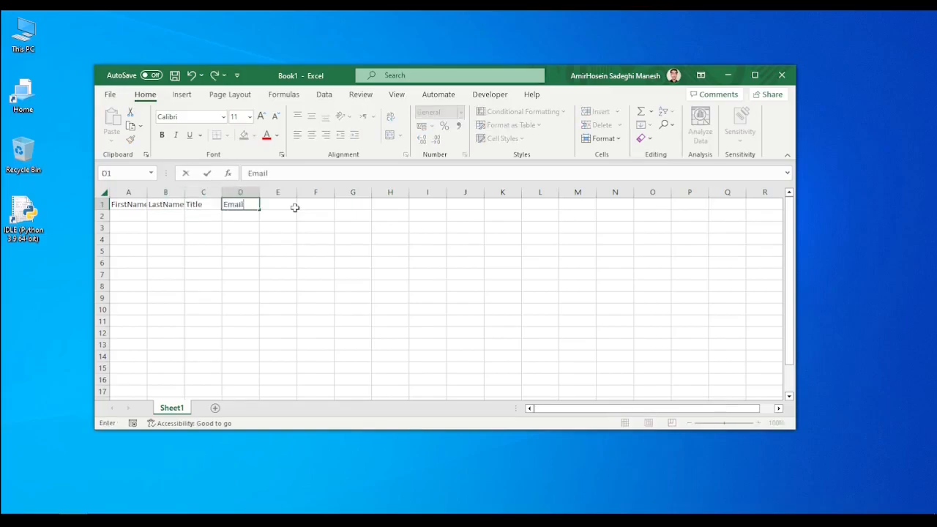
key("enter")
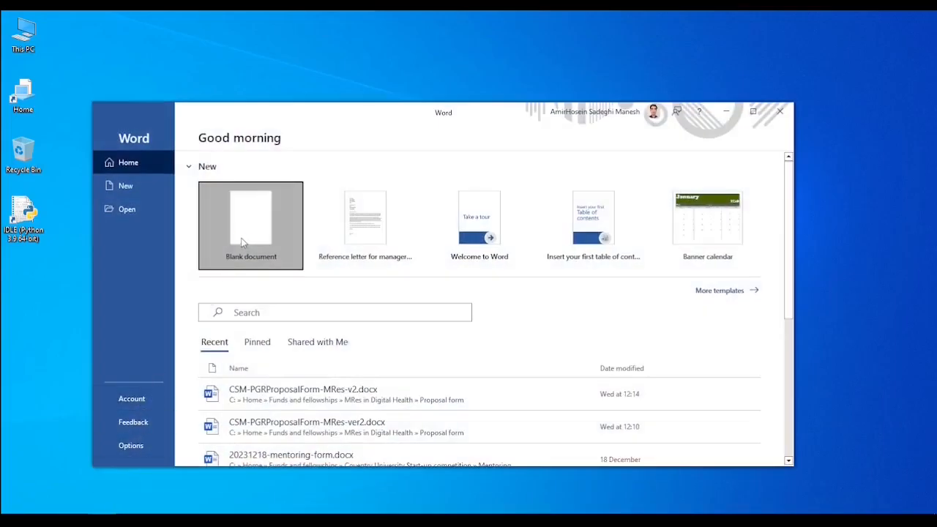
Step: Create a blank Word document and bring up Select Recipients from the Mailings commands
left_click(250, 226)
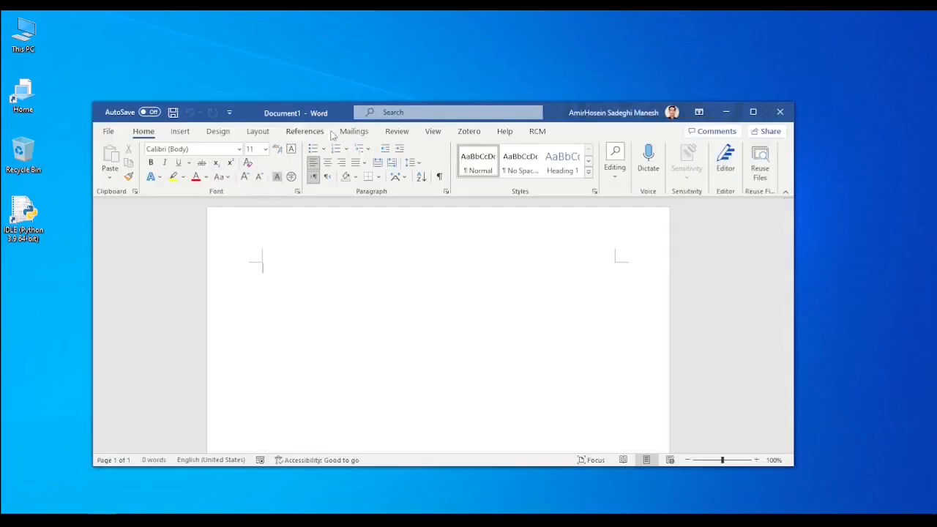
left_click(354, 132)
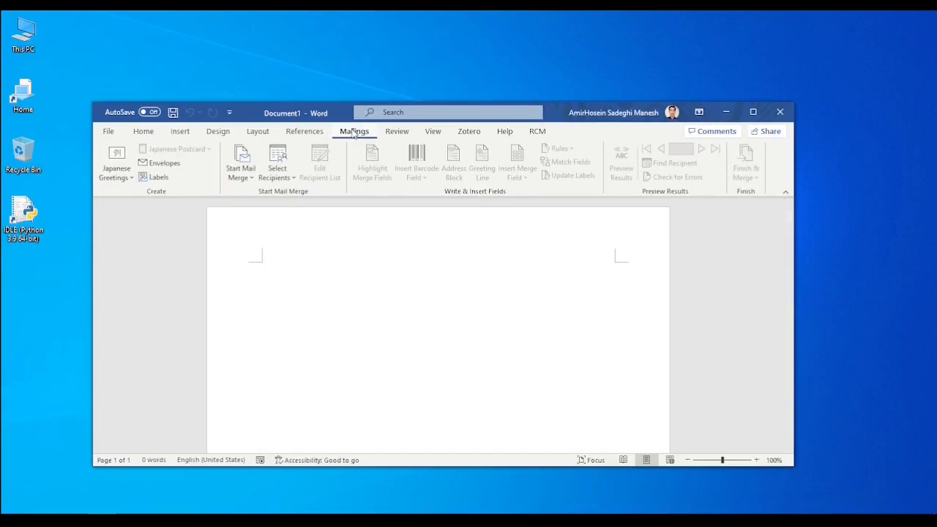
left_click(277, 161)
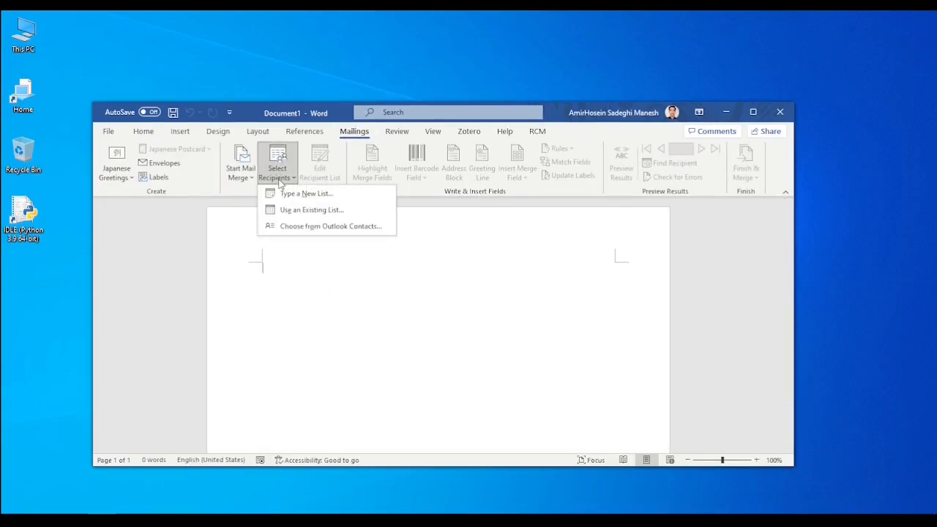
mouse_move(310, 210)
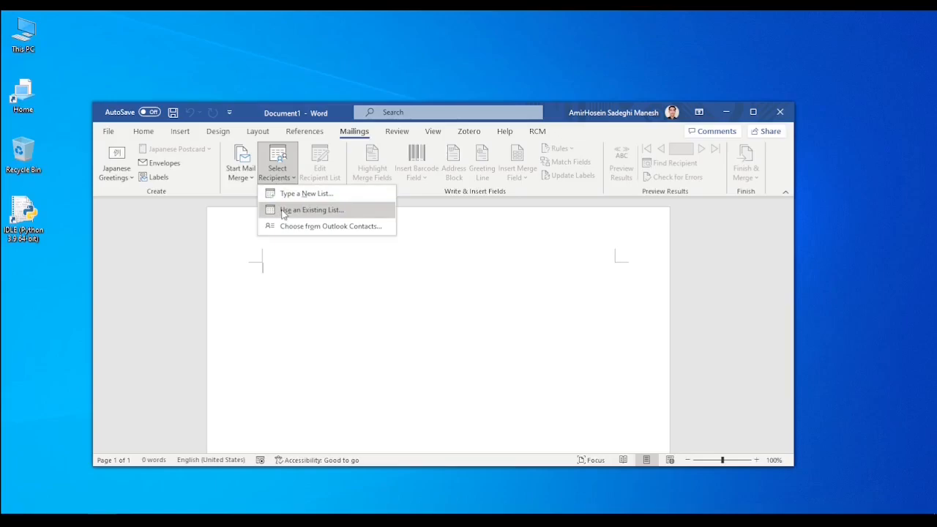
Step: Use an existing list and choose Recipients.xlsx from the Conference invitation emails folder as data source
left_click(310, 210)
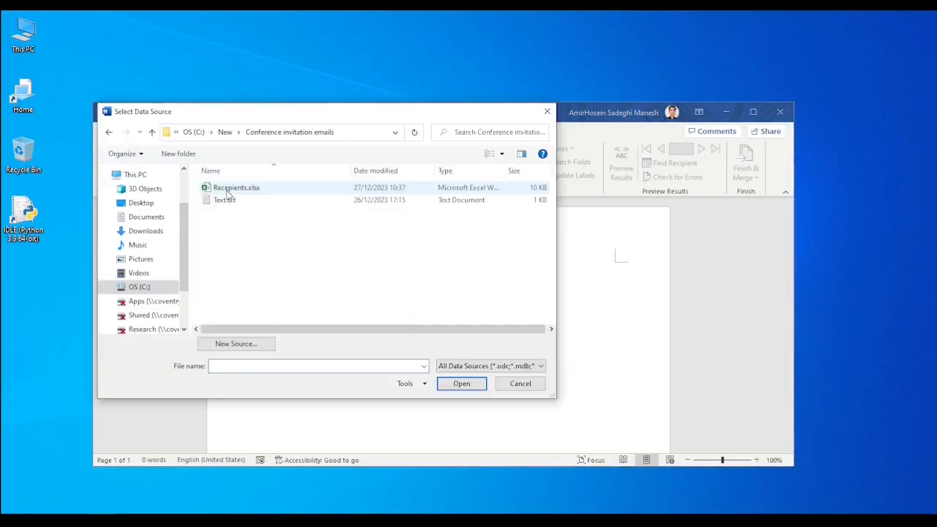
mouse_move(256, 191)
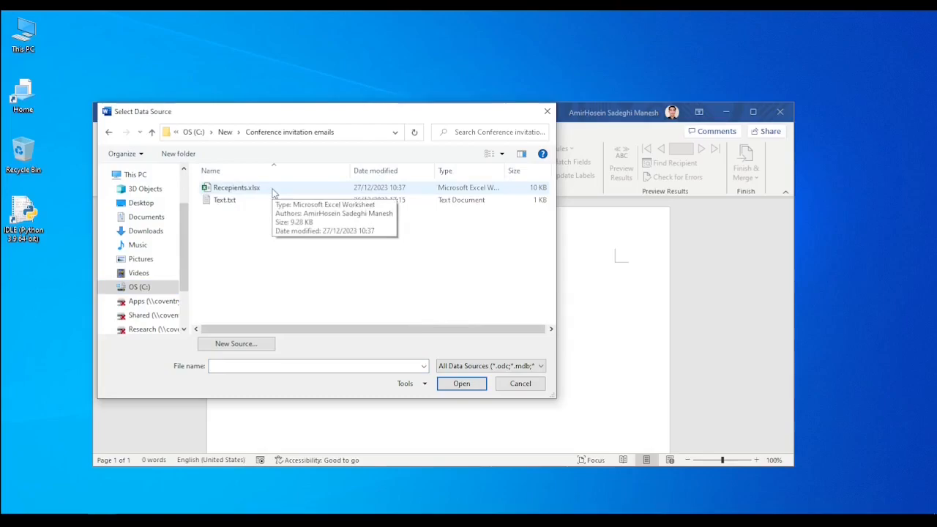
left_click(237, 187)
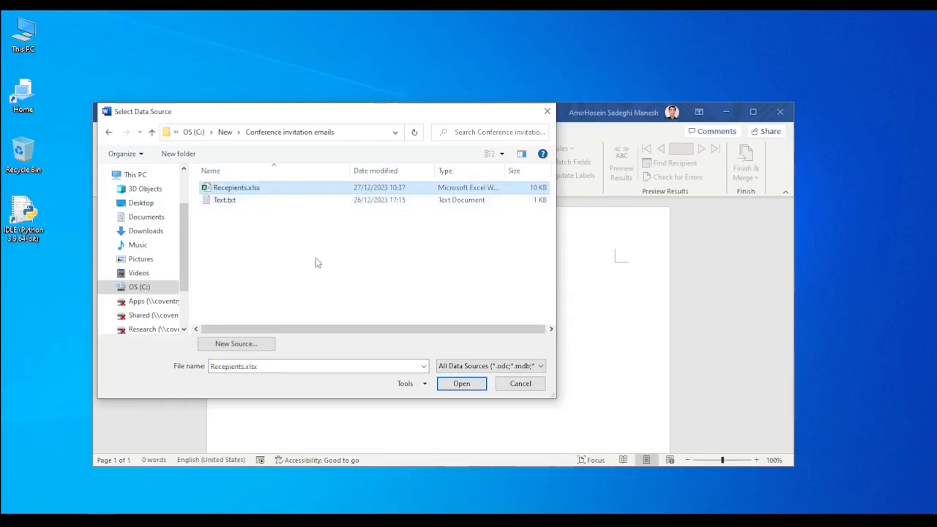
left_click(461, 384)
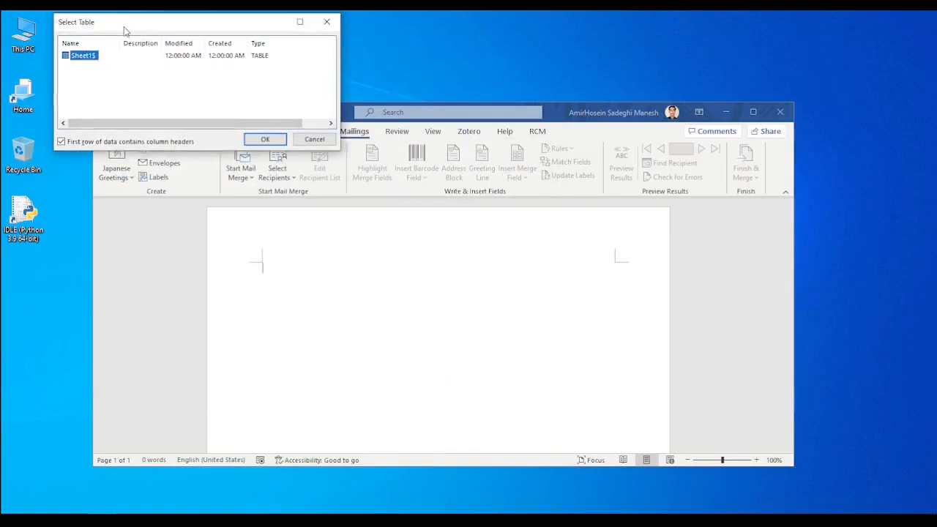
Step: Confirm Sheet1$ with headers as the recipient table and paste the ICHM 2024 invitation letter
left_click_drag(124, 22, 212, 86)
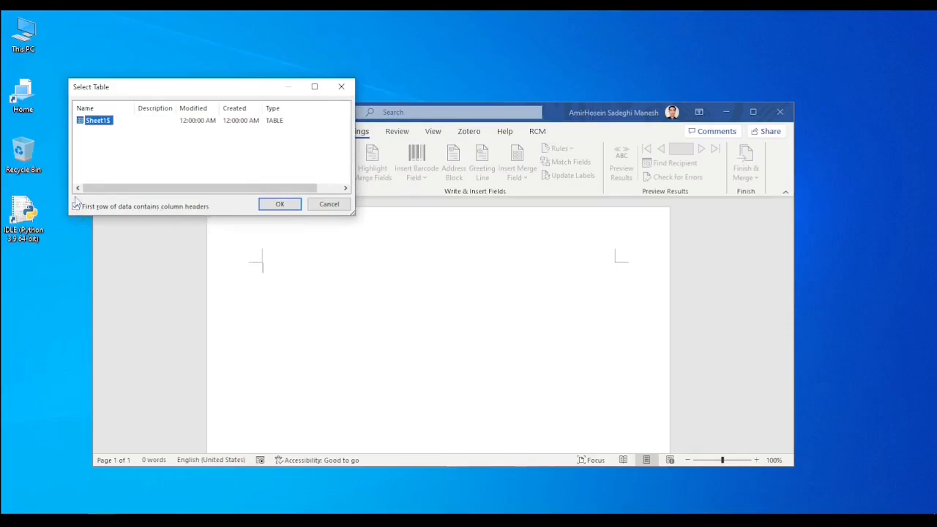
left_click(77, 205)
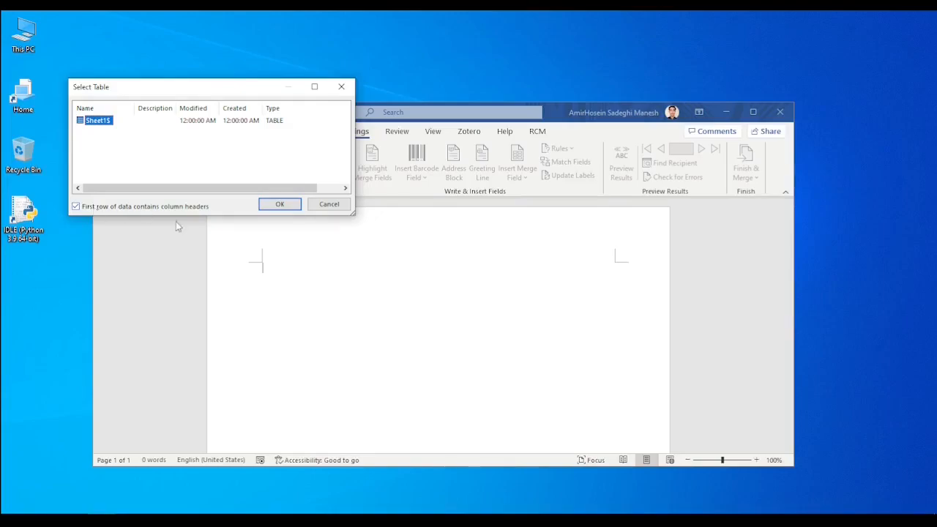
left_click(280, 204)
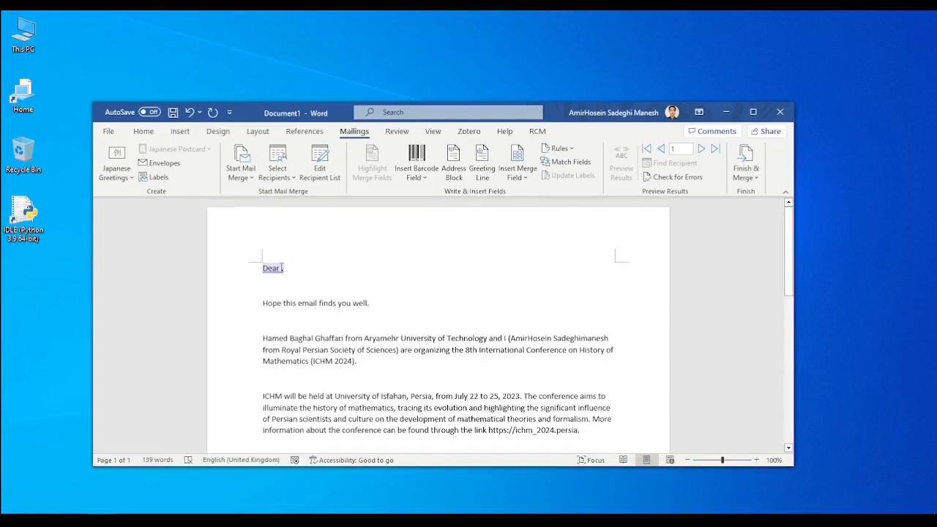
Step: Place the cursor after 'Dear' and show the Insert Merge Field list
left_click(273, 268)
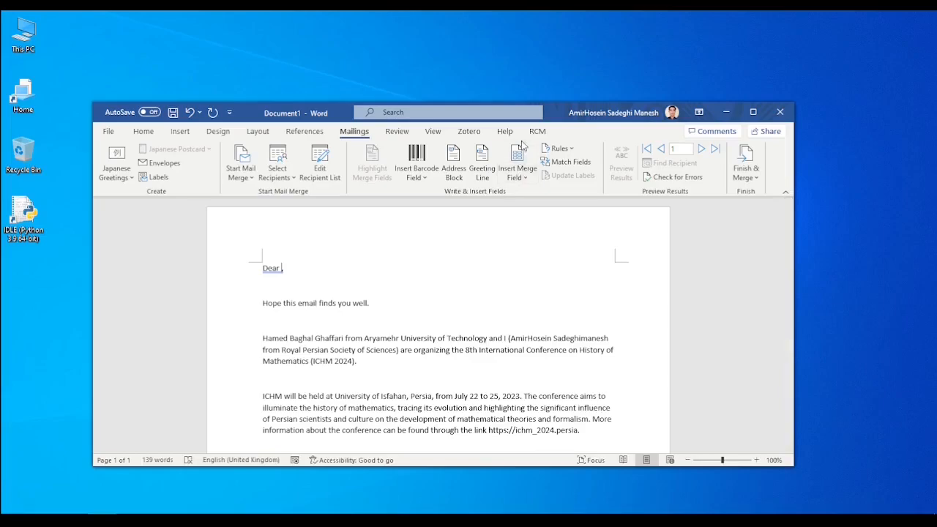
left_click(517, 161)
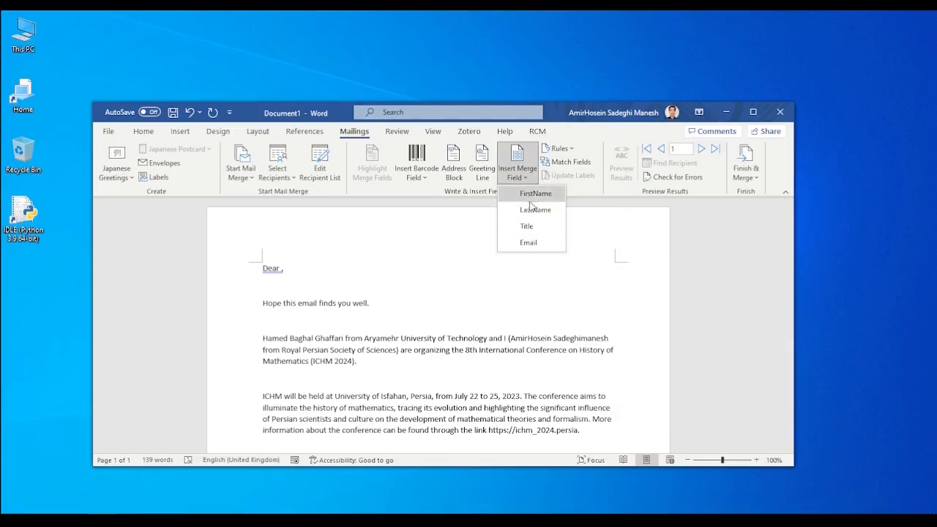
mouse_move(536, 194)
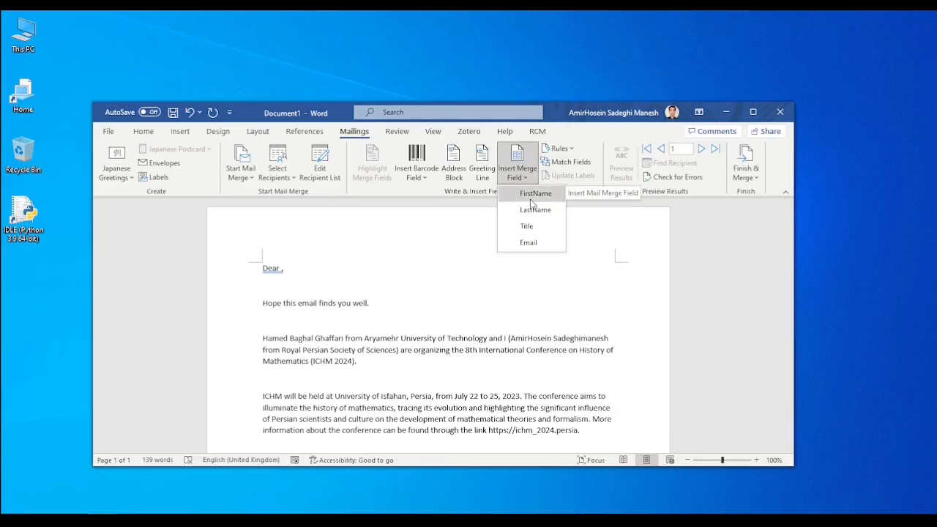
mouse_move(526, 225)
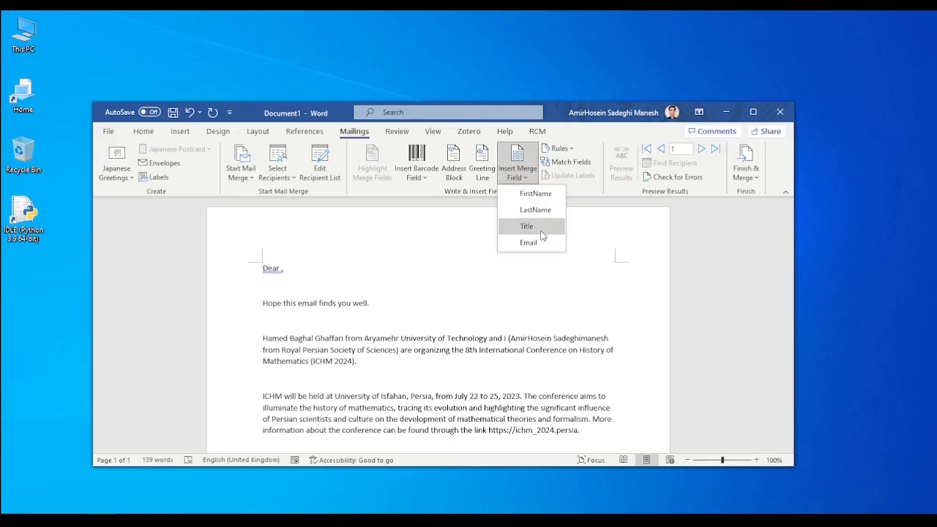
left_click(527, 225)
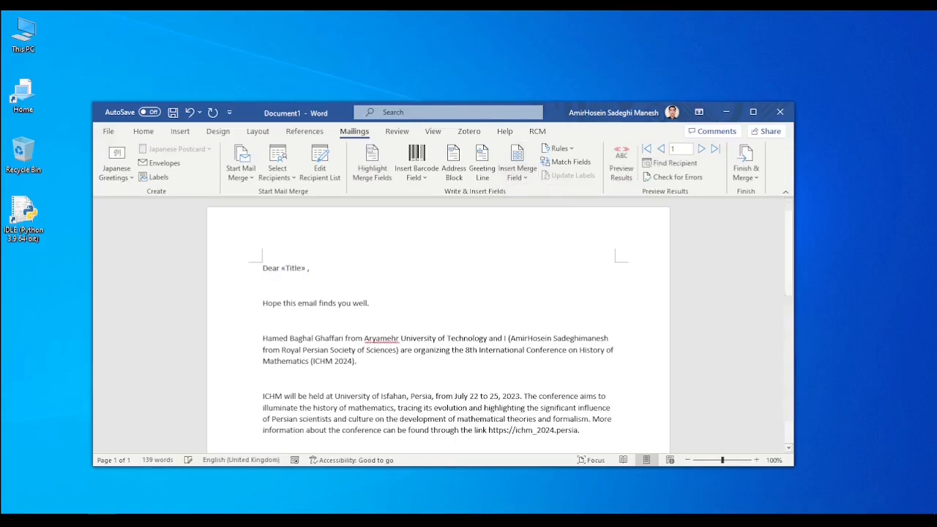
left_click(515, 152)
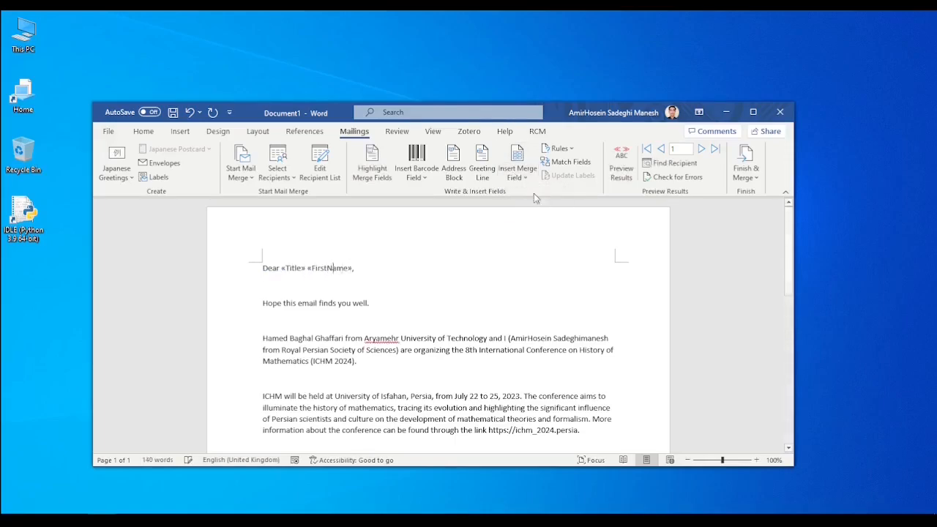
left_click(515, 158)
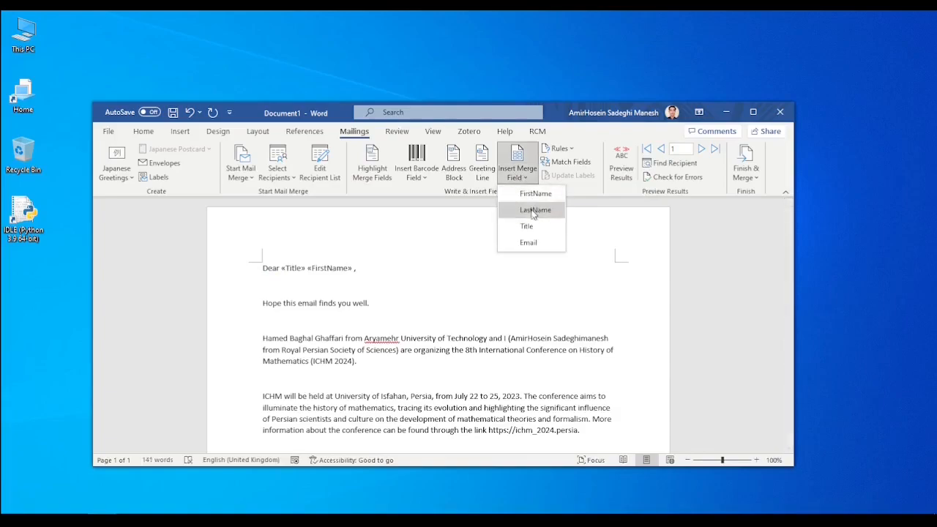
left_click(536, 210)
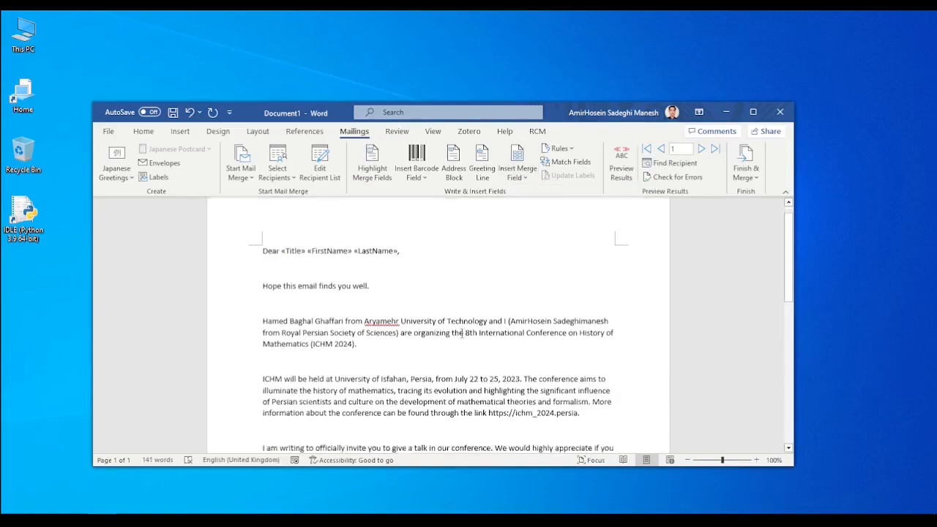
scroll("down", 3)
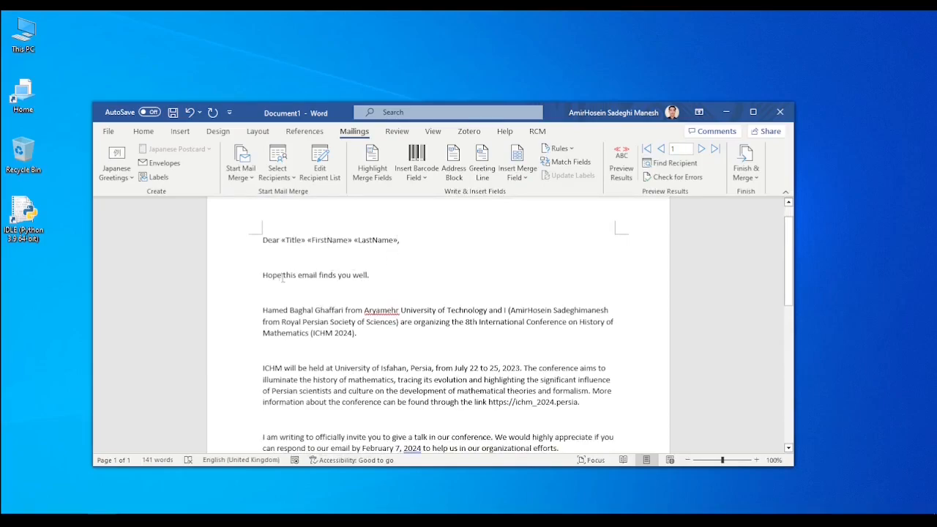
scroll("down", 3)
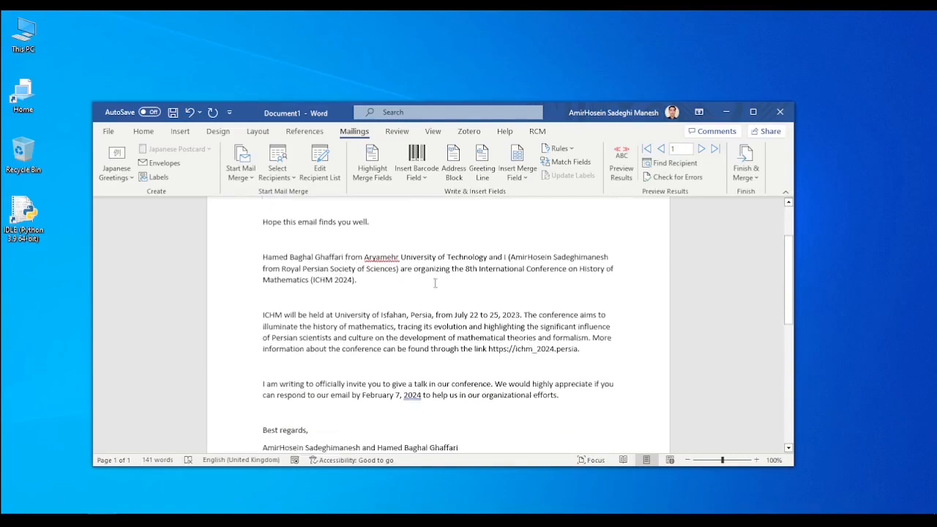
scroll("down", 3)
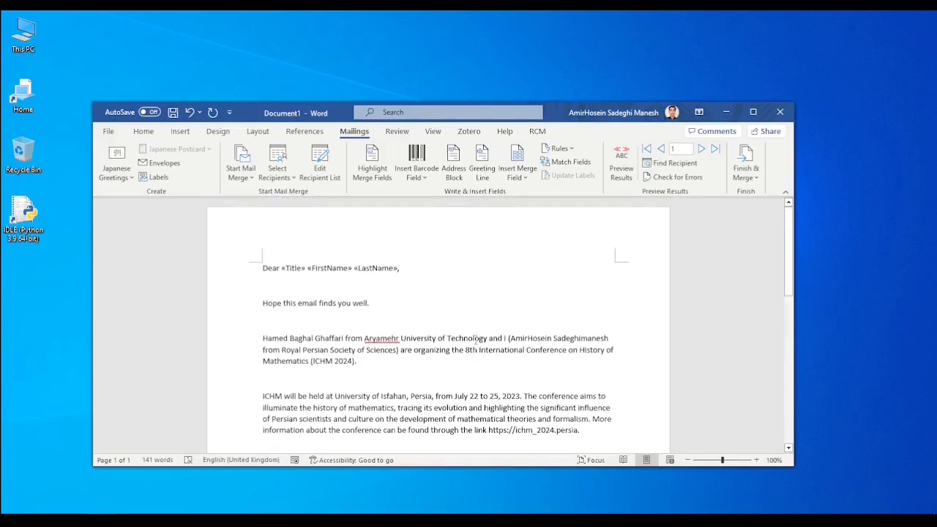
mouse_move(533, 286)
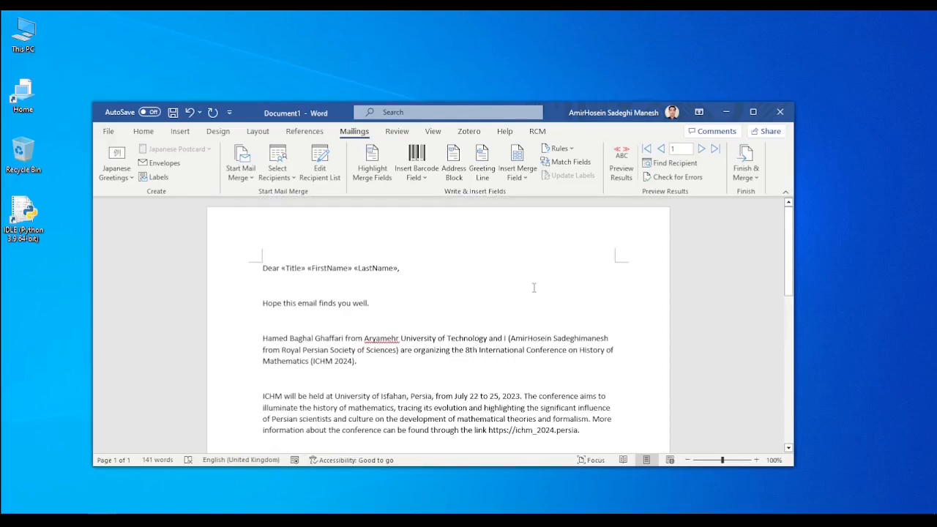
mouse_move(621, 156)
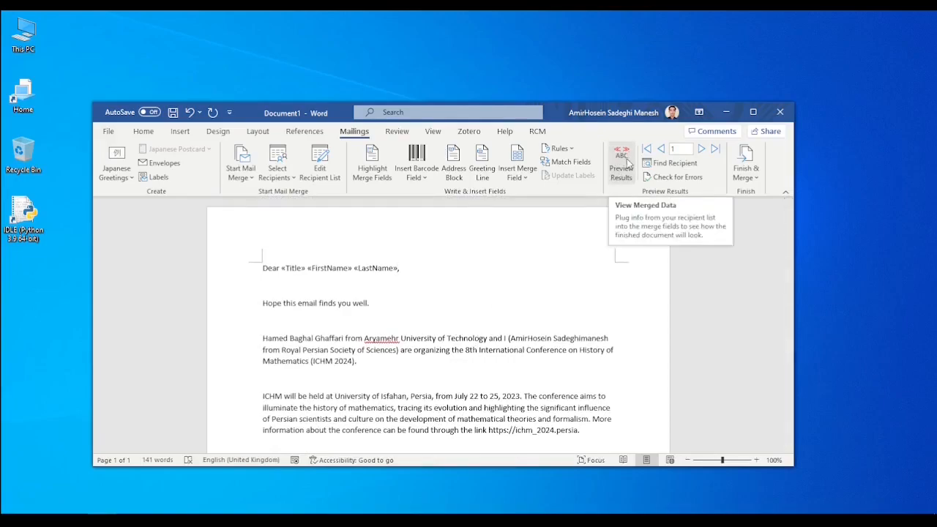
left_click(621, 161)
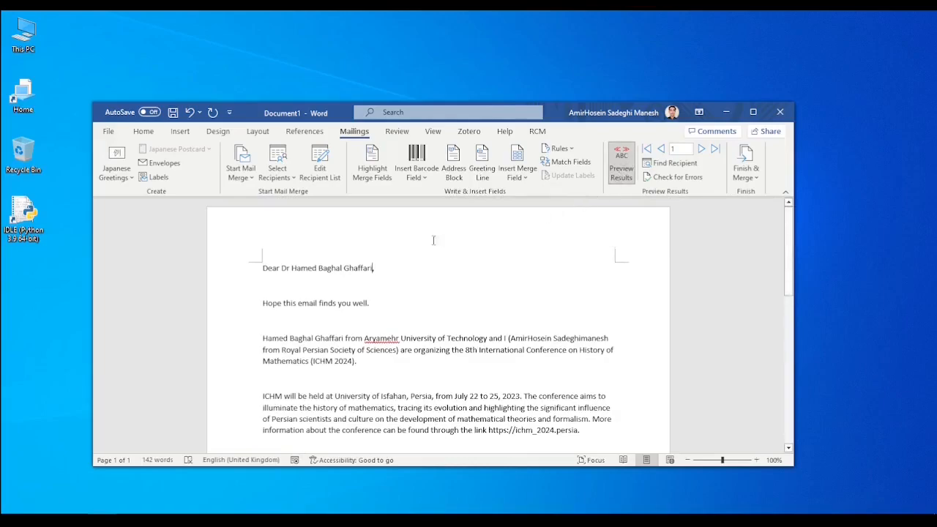
mouse_move(290, 261)
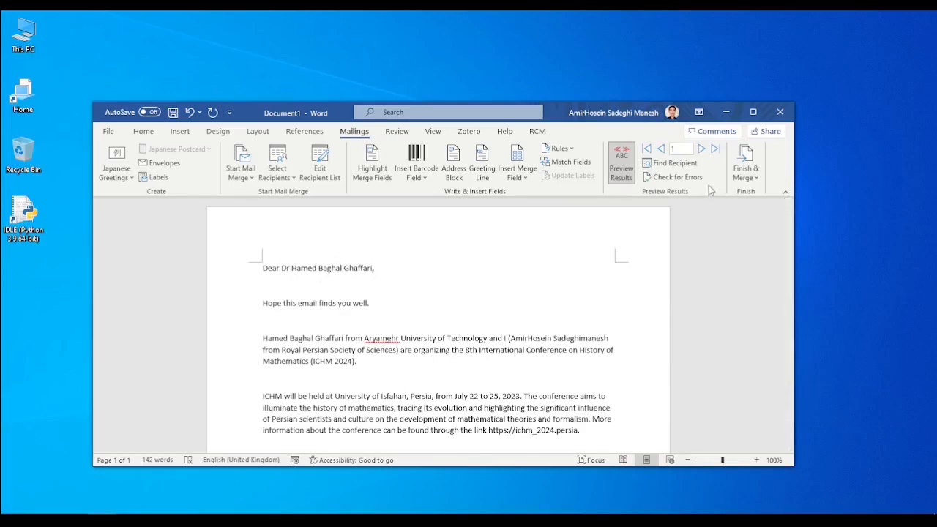
mouse_move(700, 149)
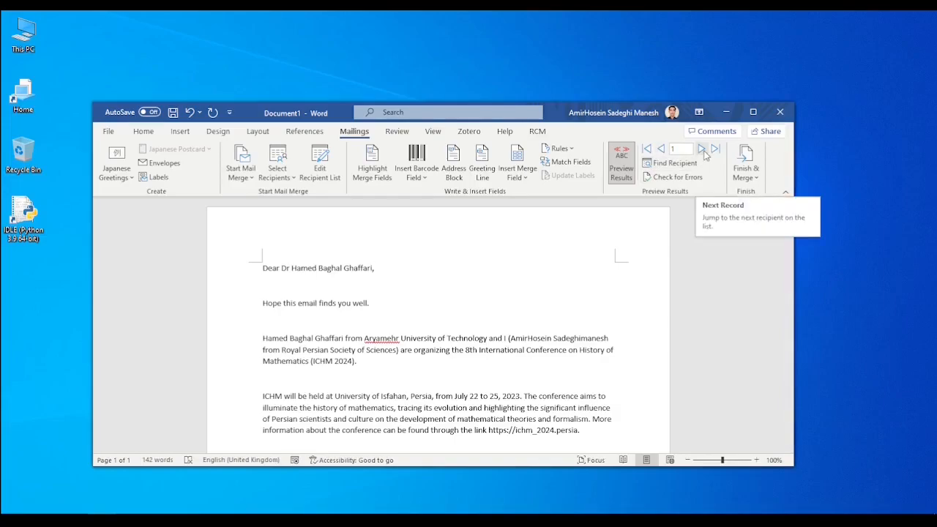
Step: Preview the second recipient 'Dear Prof Gorni TV,' then switch back to showing merge fields
left_click(701, 150)
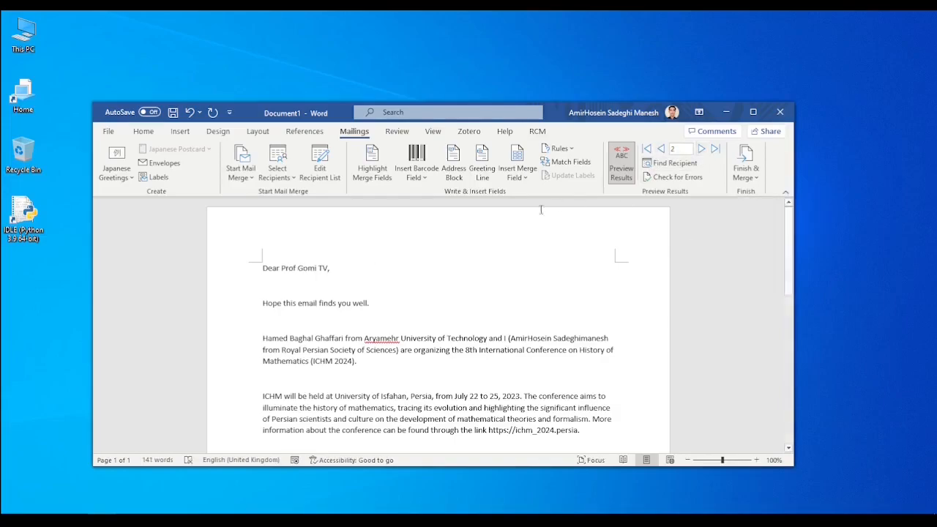
mouse_move(389, 255)
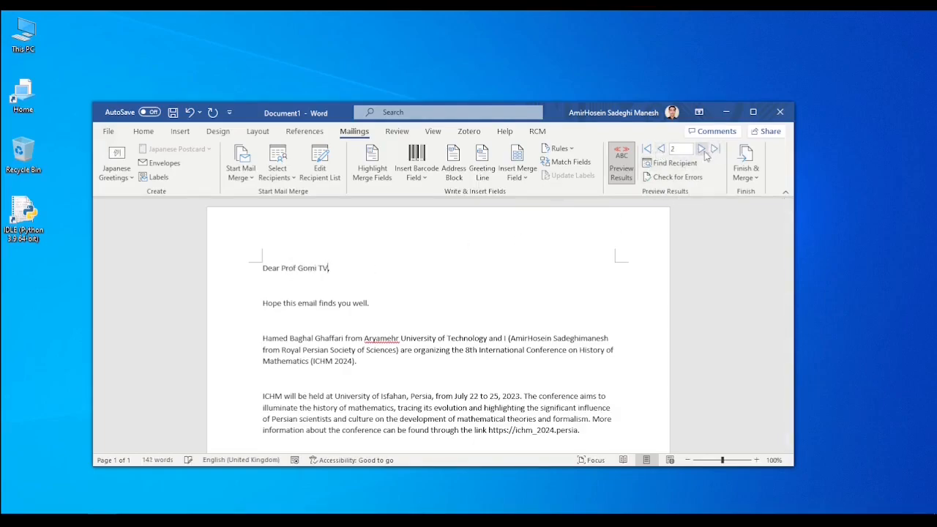
mouse_move(621, 154)
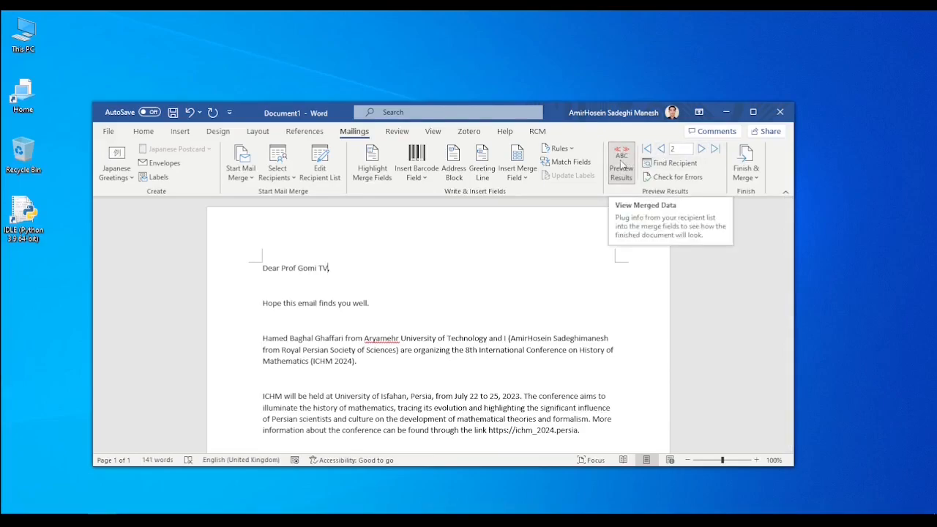
left_click(621, 161)
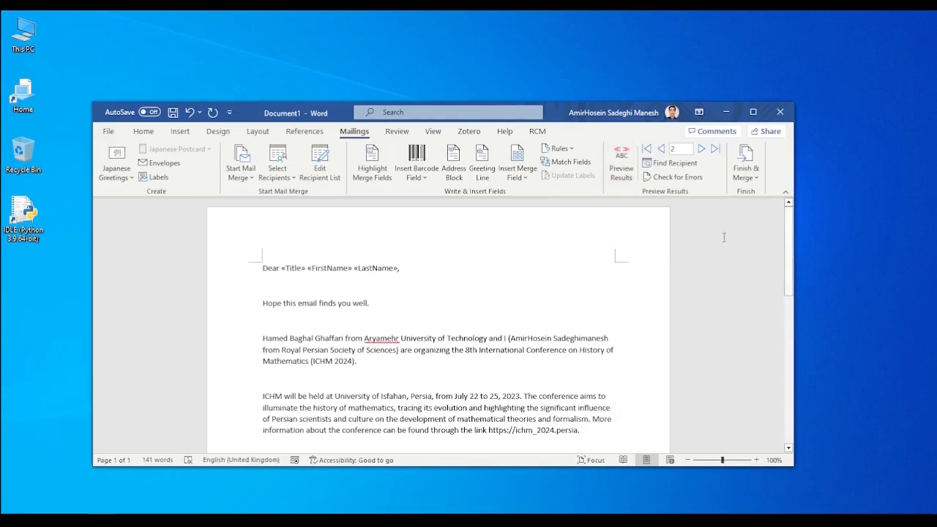
mouse_move(745, 163)
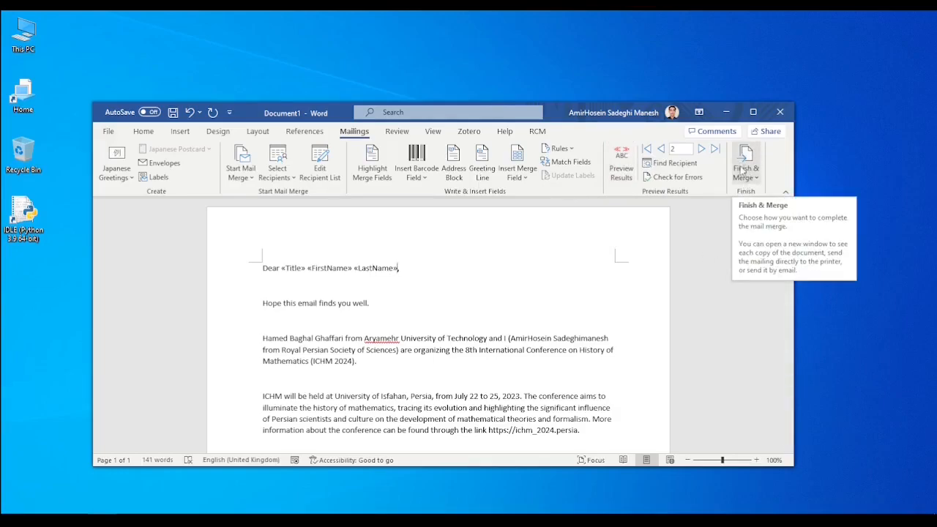
Step: Send email messages to the Email field with subject 'History of Mathematics 2024 Invitation' for all records
left_click(745, 162)
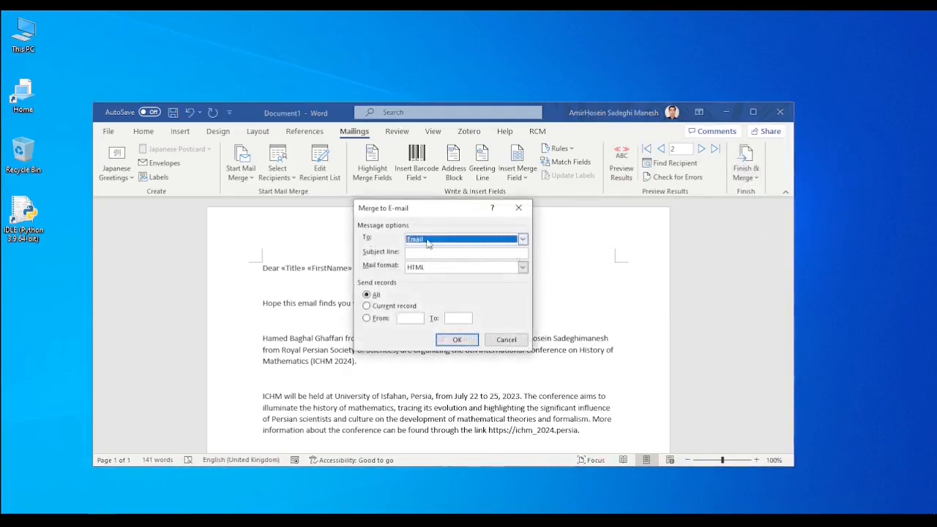
left_click(521, 240)
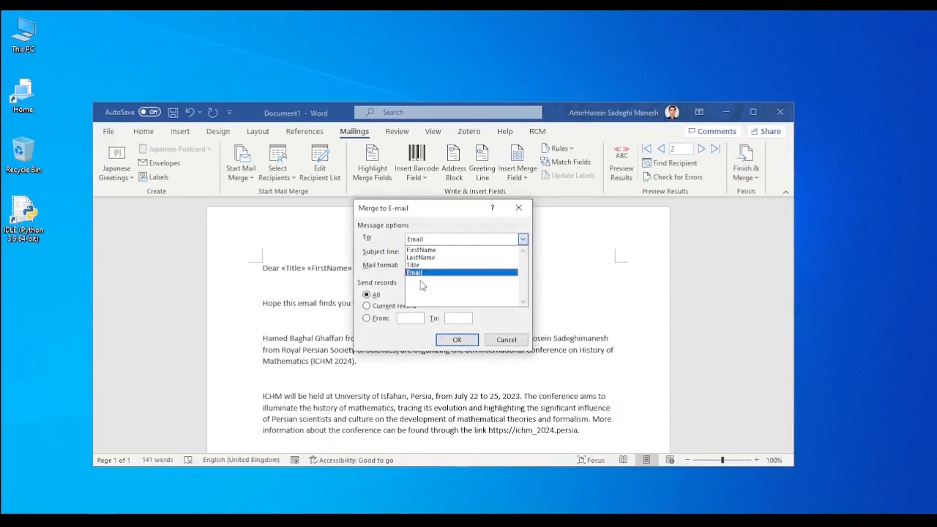
left_click(416, 272)
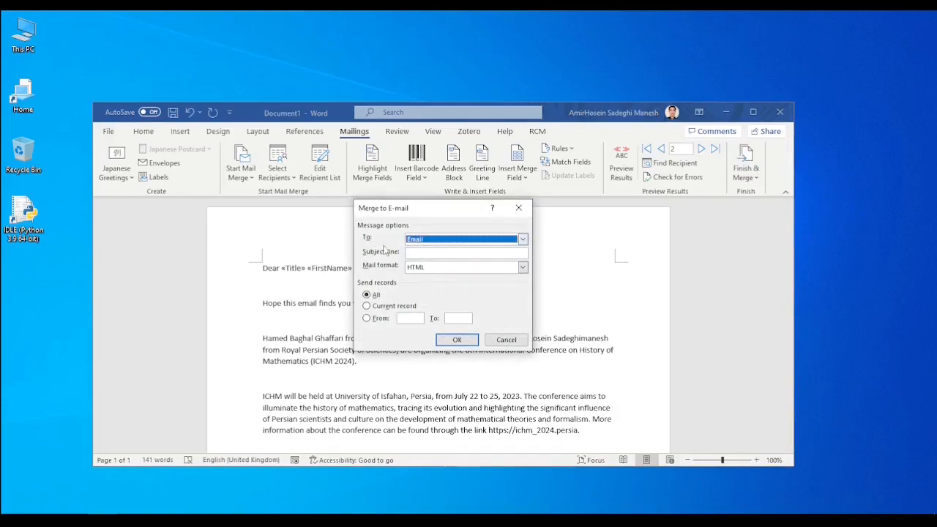
mouse_move(432, 246)
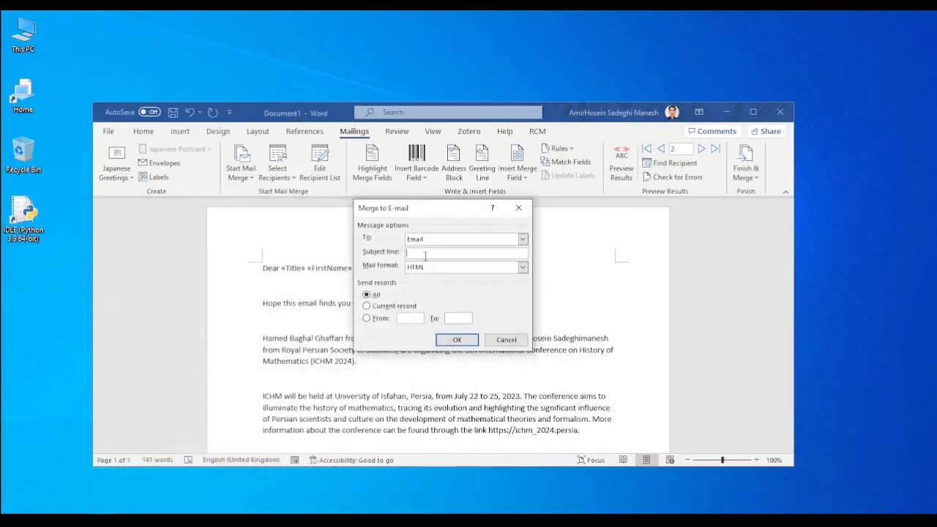
type("History of Mathematics 2024 Invitation")
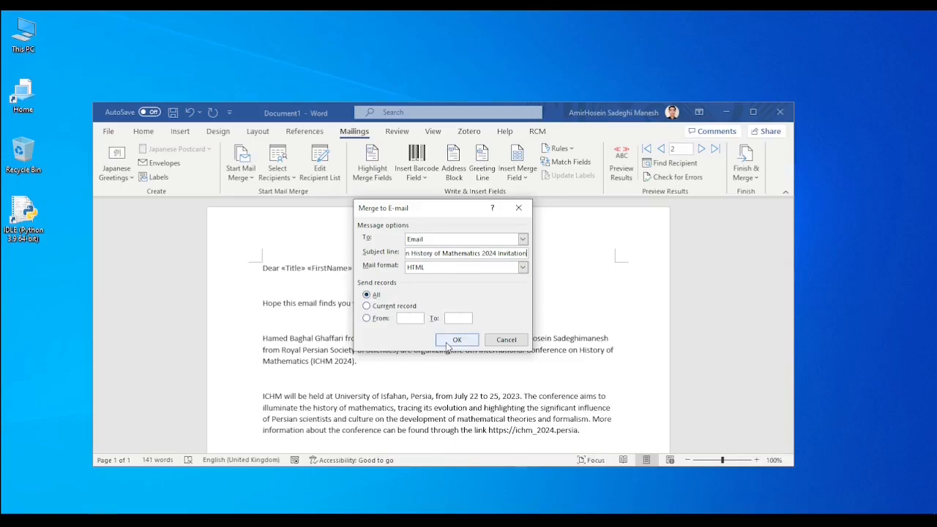
left_click(457, 340)
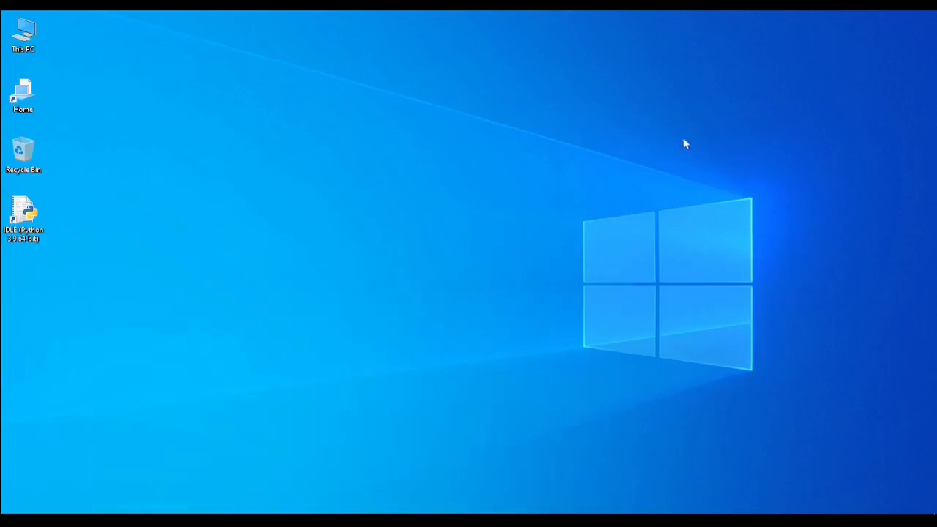
mouse_move(161, 507)
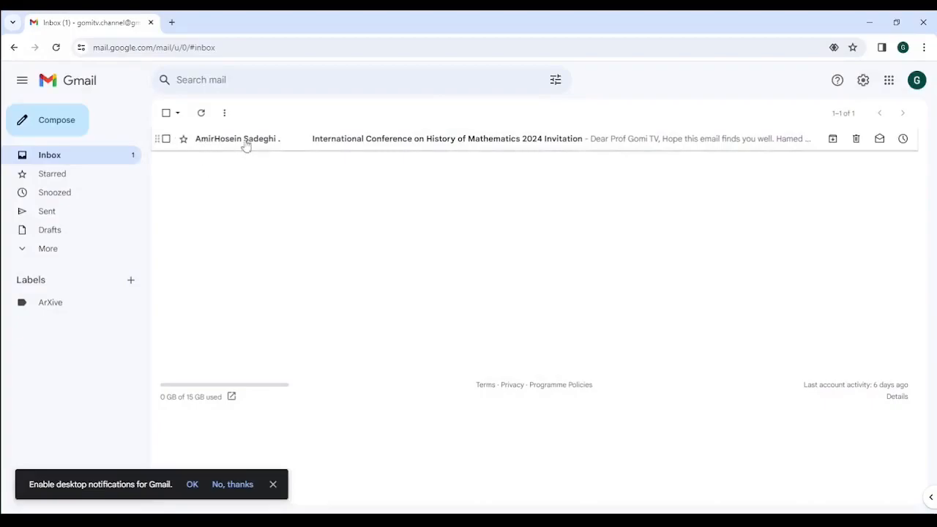
mouse_move(530, 148)
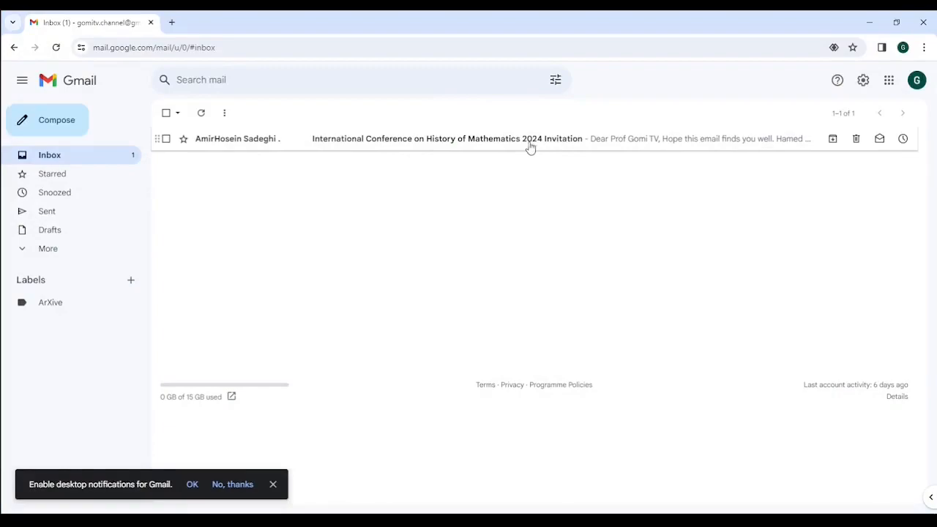
Step: Read the received International Conference on History of Mathematics 2024 Invitation email in Gmail
left_click(447, 138)
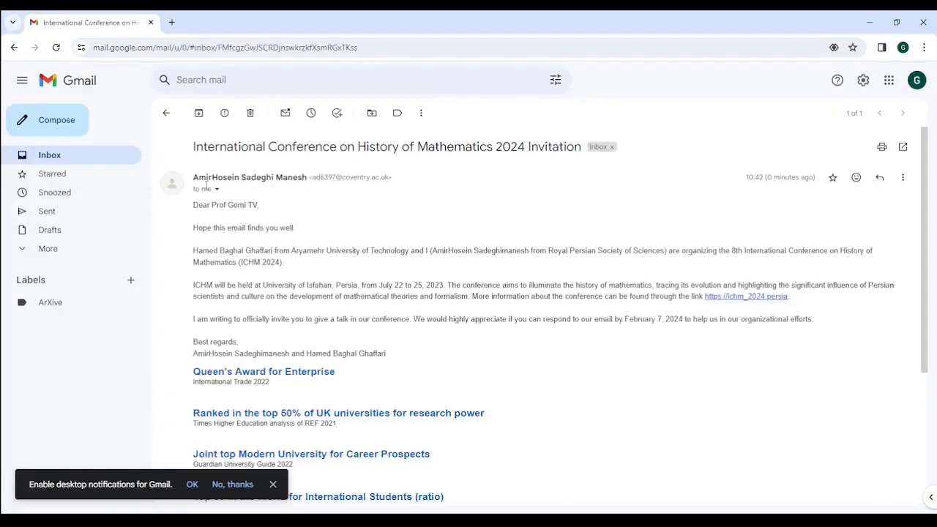
mouse_move(225, 213)
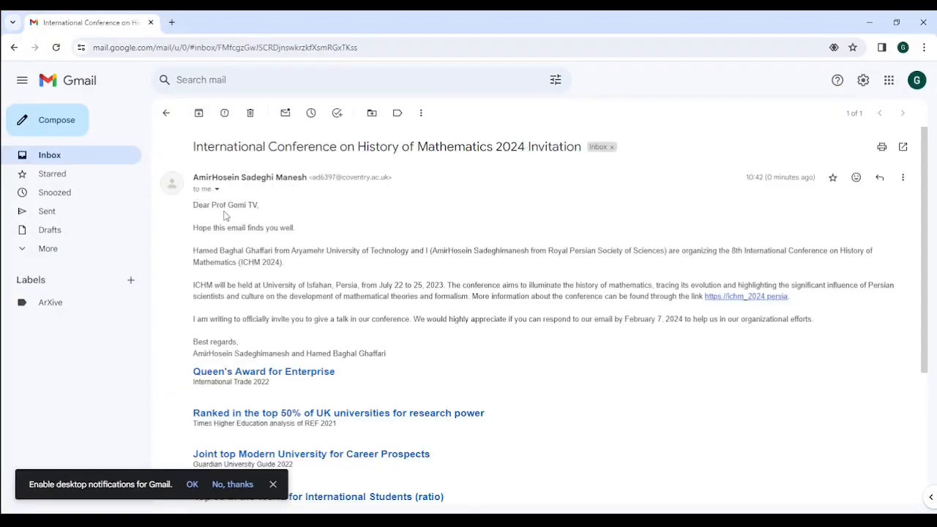